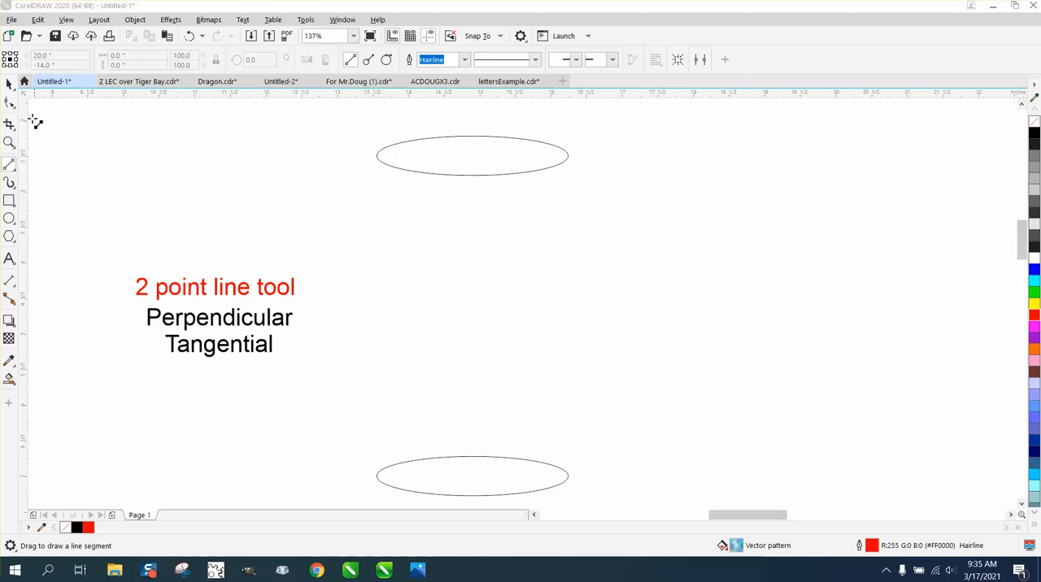
# Step: Select and raise the '2 point line tool' title text block on the page
pyautogui.click(219, 317)
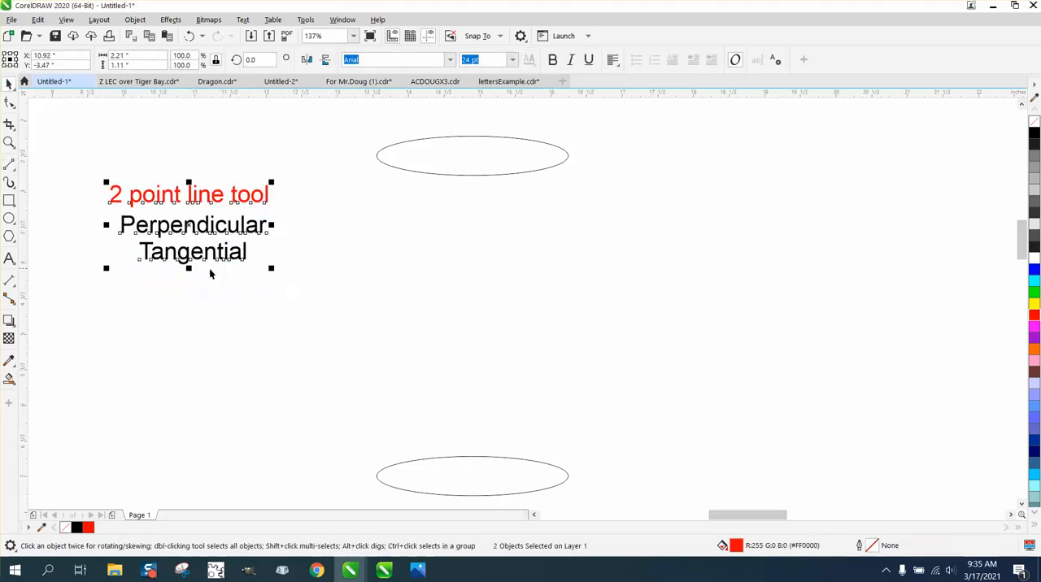
pyautogui.moveTo(123, 248)
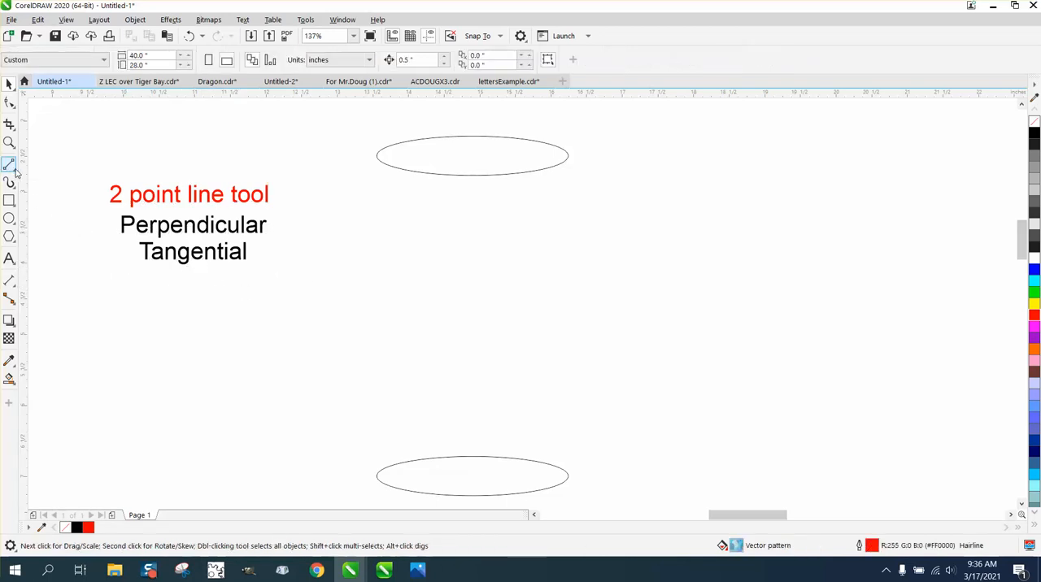
# Step: Pick the 2-Point Line tool from the Freehand flyout and use its perpendicular mode
pyautogui.click(10, 167)
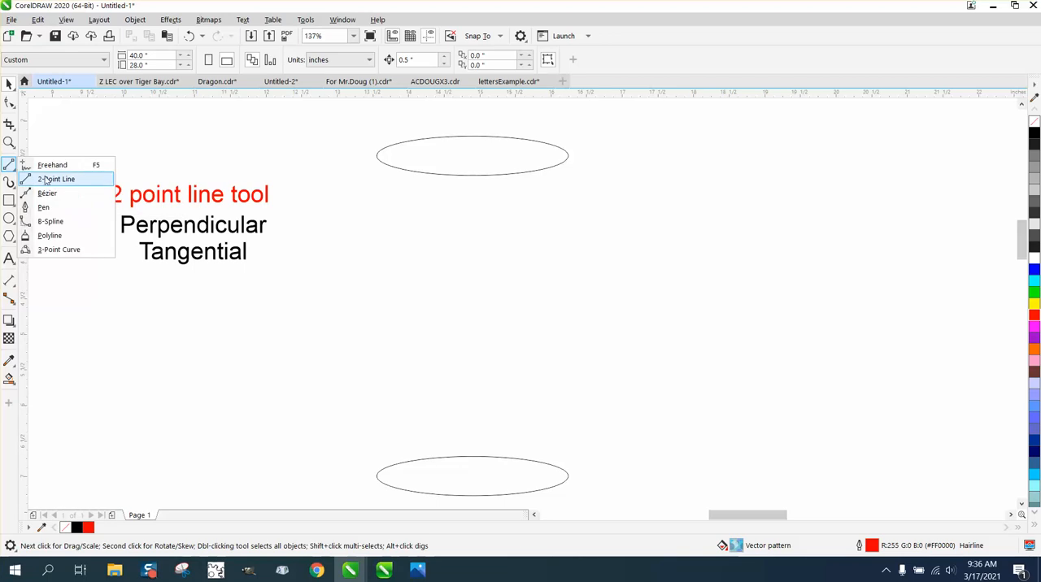
pyautogui.moveTo(232, 138)
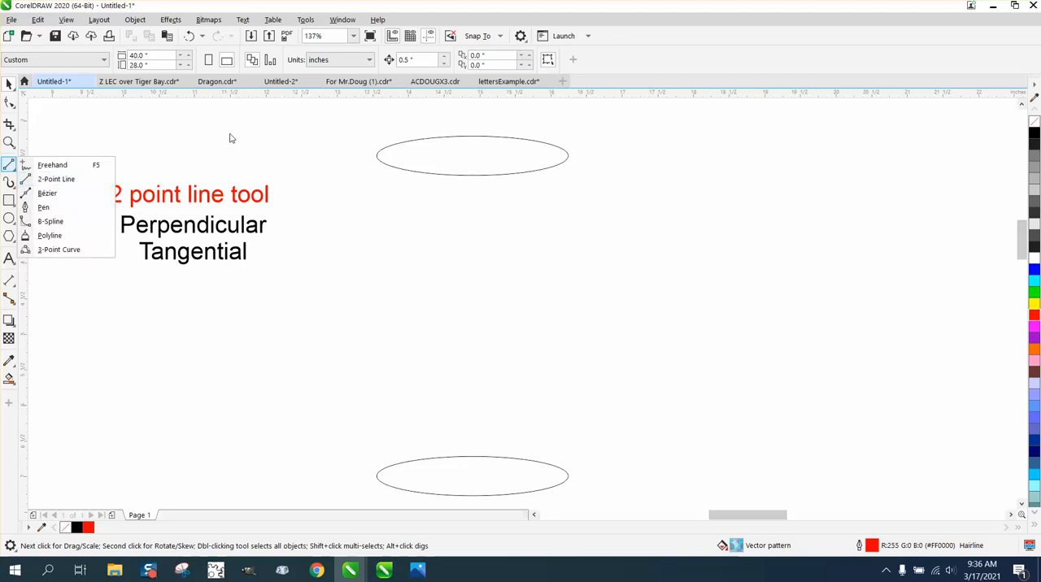
pyautogui.click(56, 178)
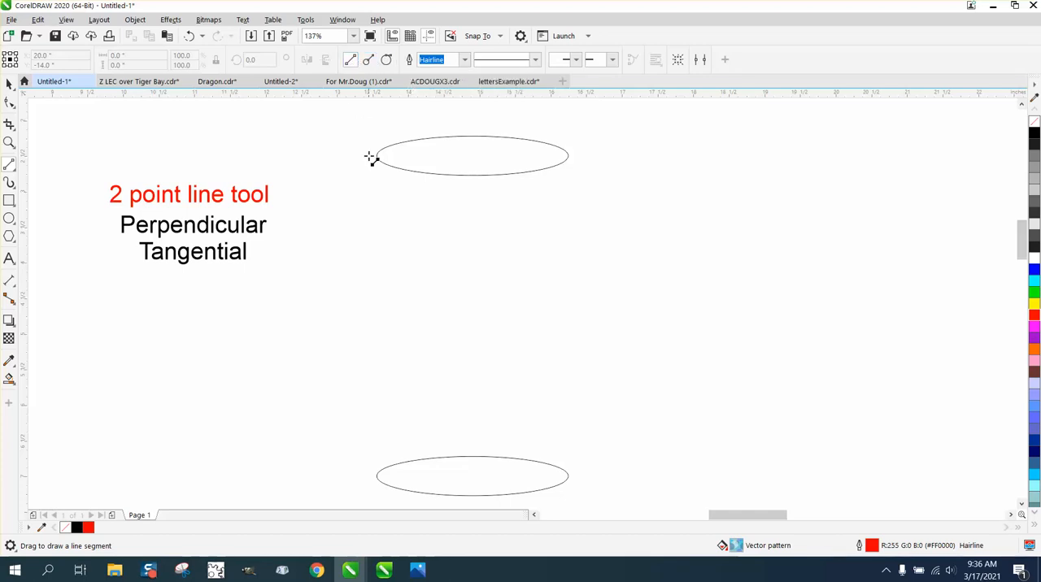
pyautogui.moveTo(373, 158); pyautogui.dragTo(273, 279)
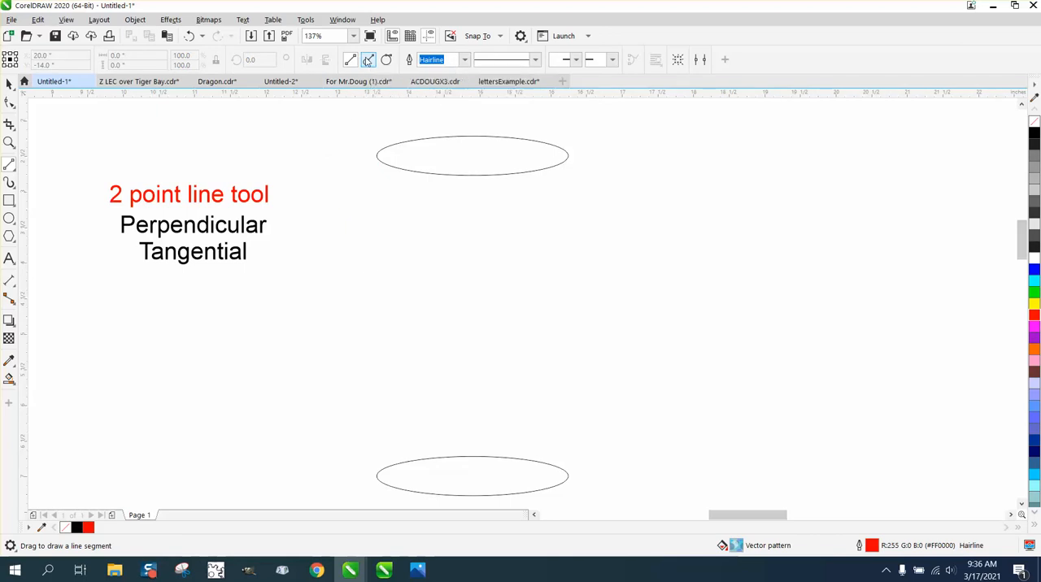
pyautogui.moveTo(382, 154); pyautogui.dragTo(475, 297)
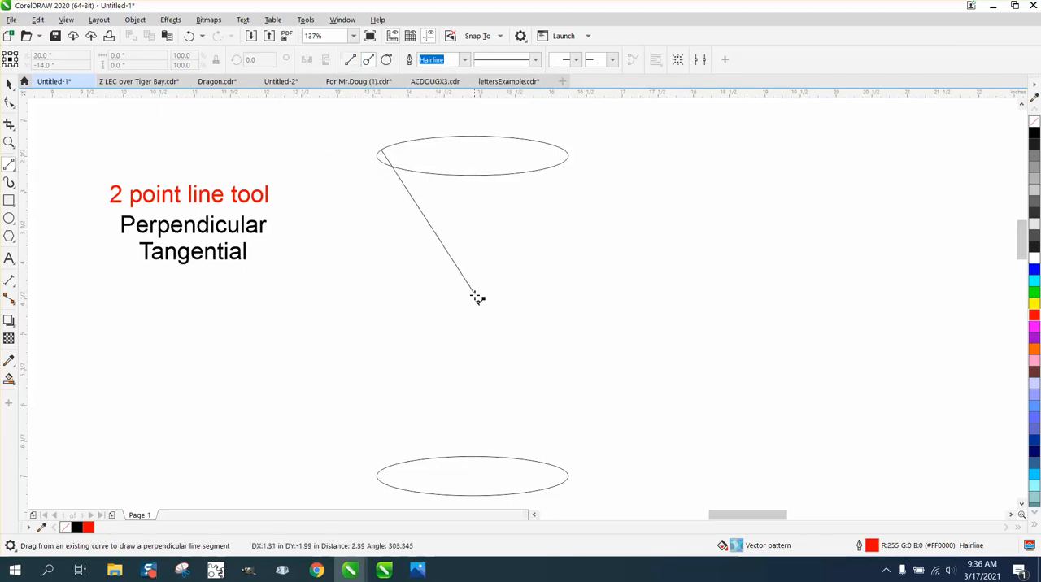
pyautogui.moveTo(605, 259)
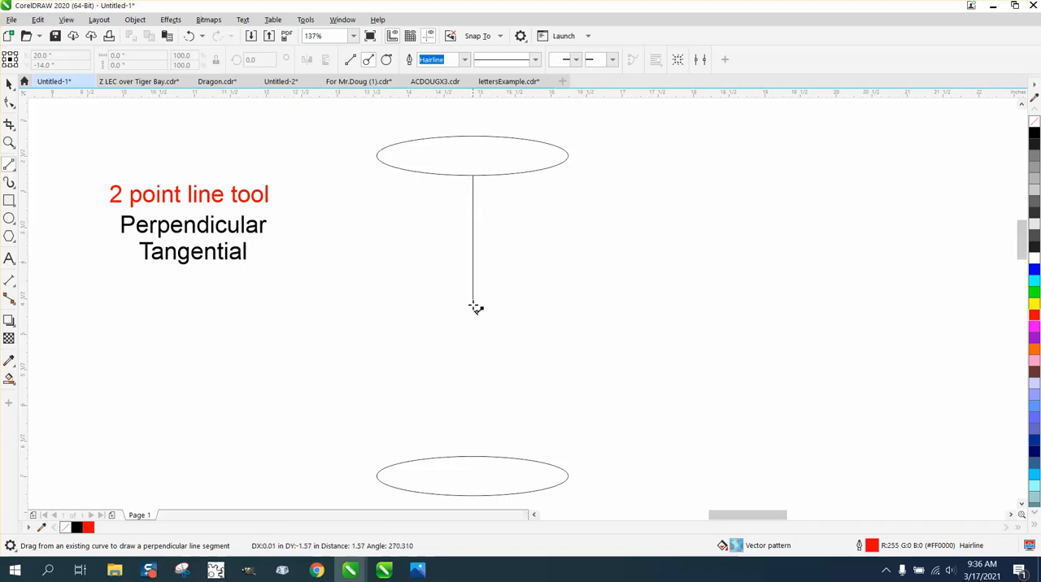
pyautogui.moveTo(478, 371)
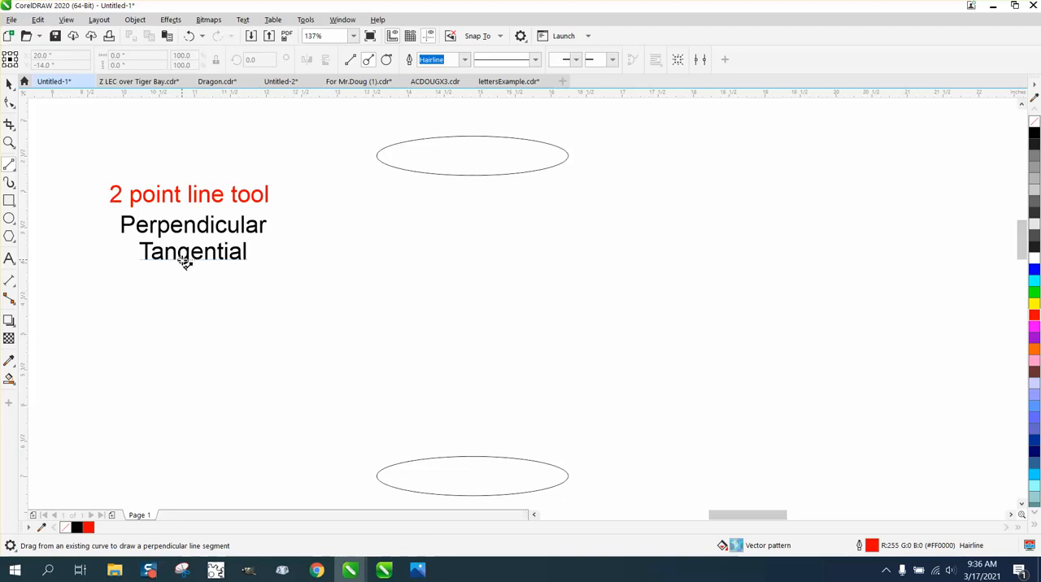
pyautogui.moveTo(63, 169)
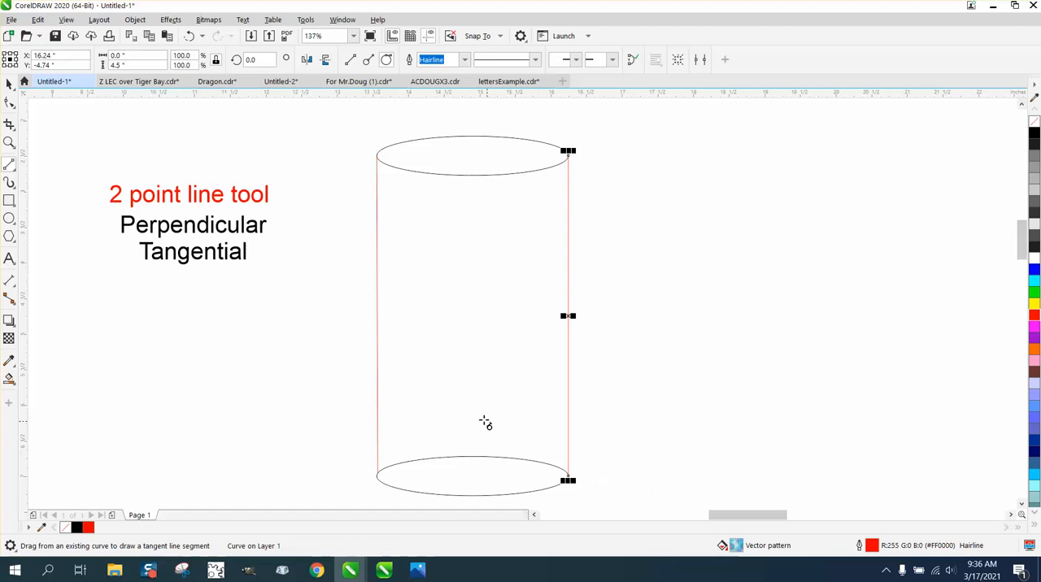
pyautogui.moveTo(60, 285)
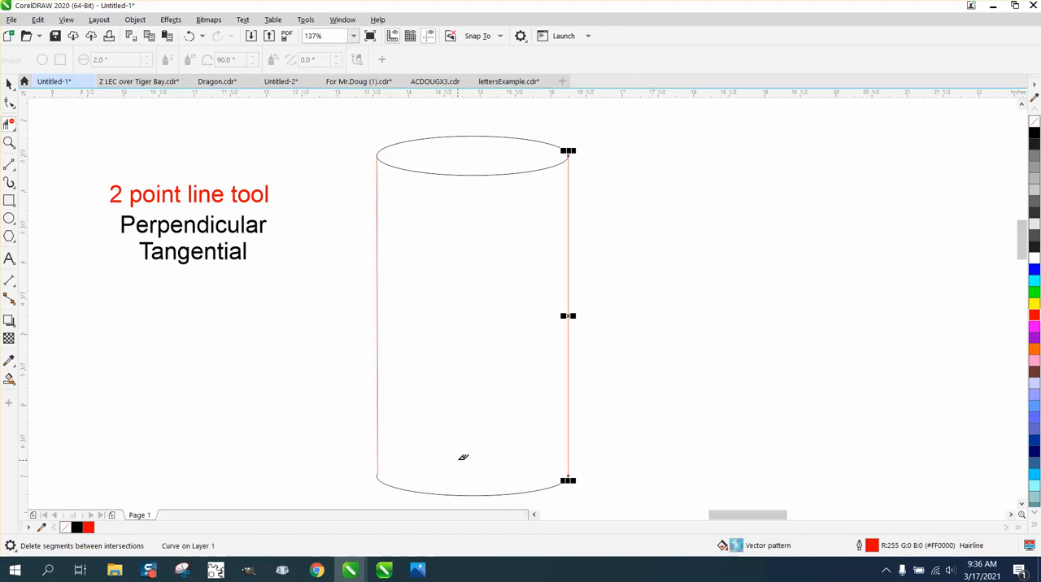
# Step: Trim part of the bottom ellipse with Virtual Segment Delete, then undo it
pyautogui.click(11, 83)
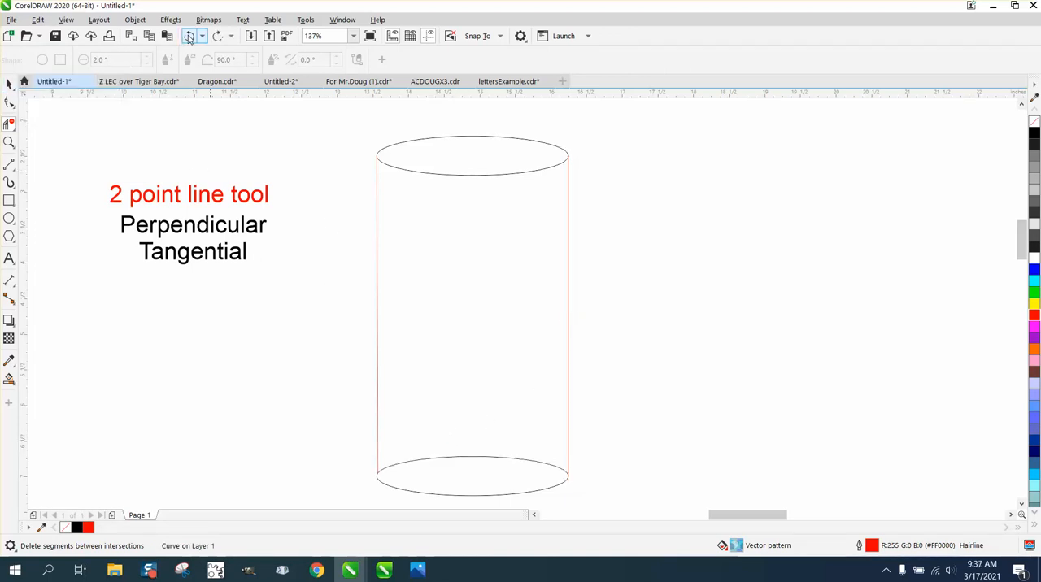
pyautogui.click(189, 35)
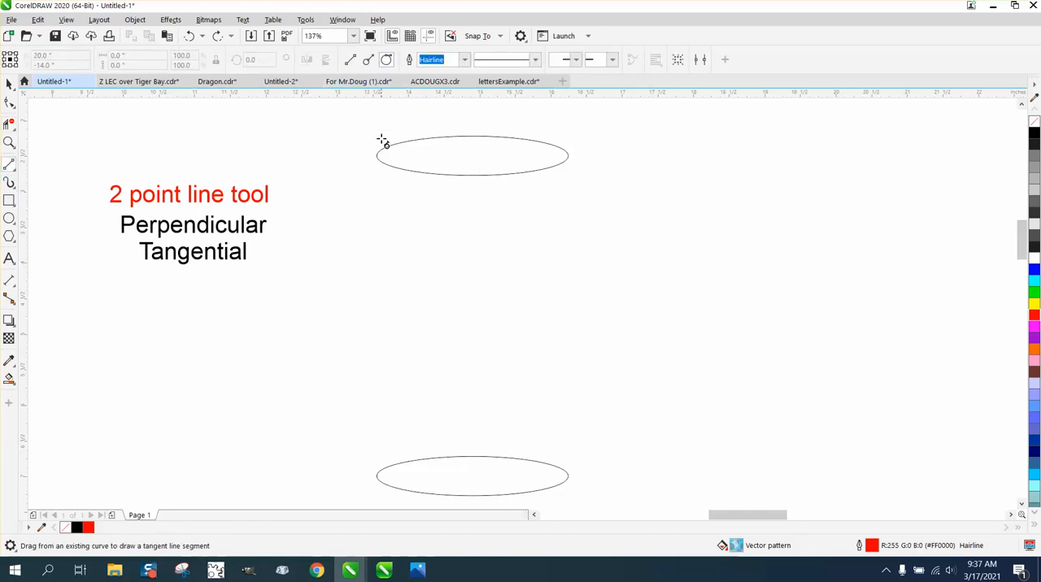
pyautogui.moveTo(480, 177)
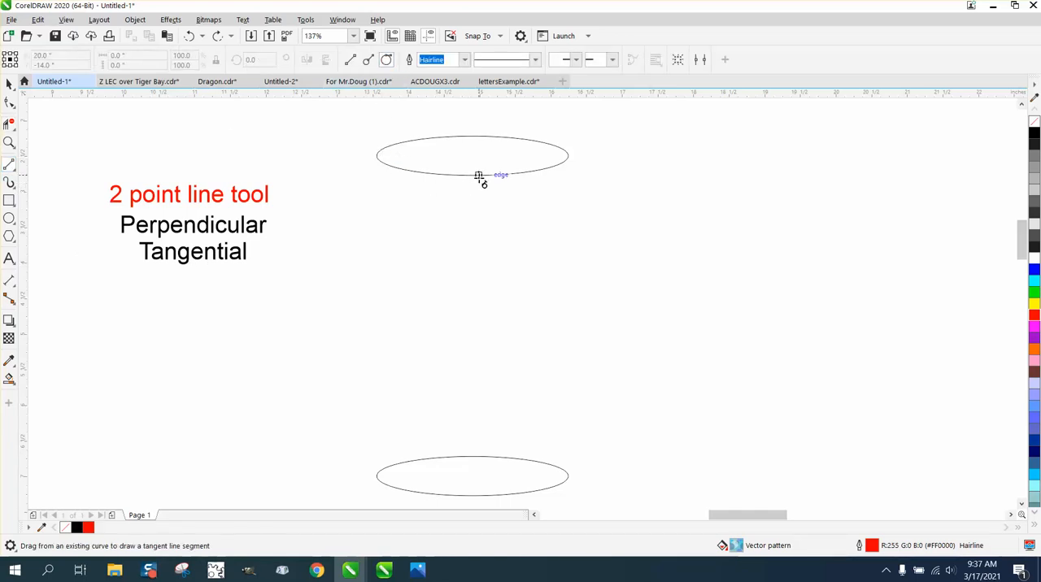
pyautogui.moveTo(480, 176)
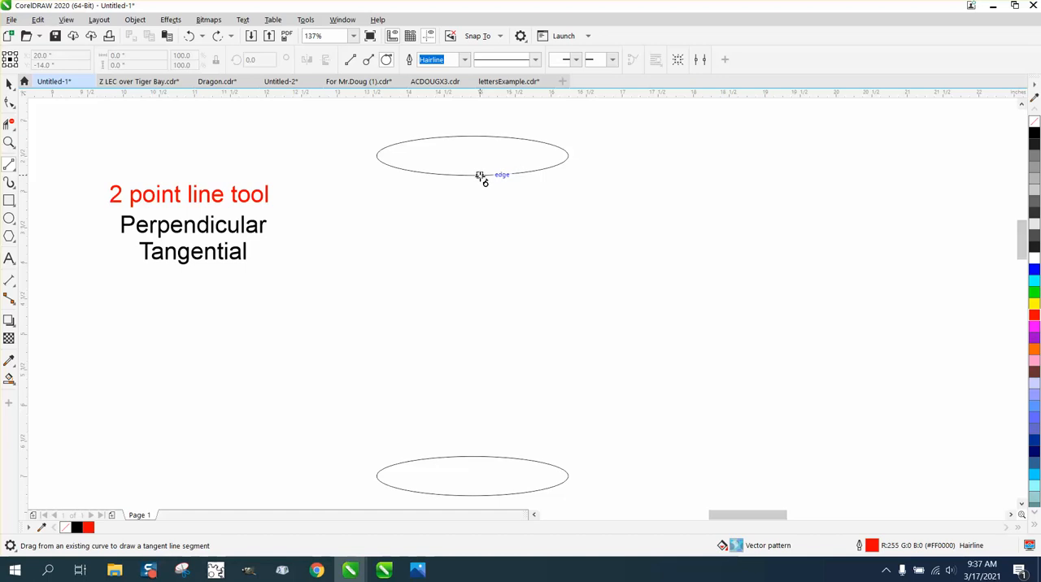
pyautogui.moveTo(528, 173)
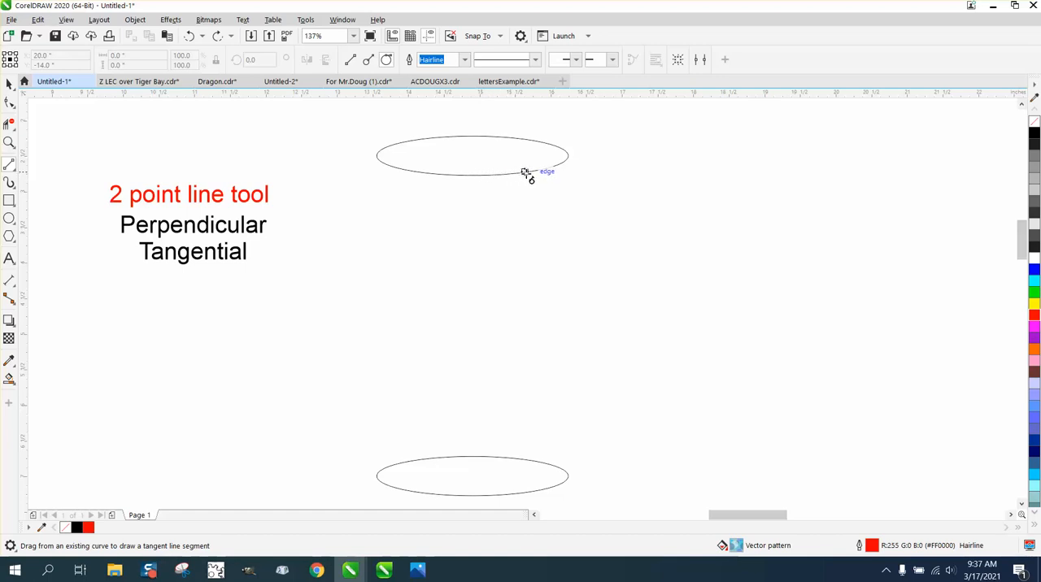
pyautogui.moveTo(485, 175)
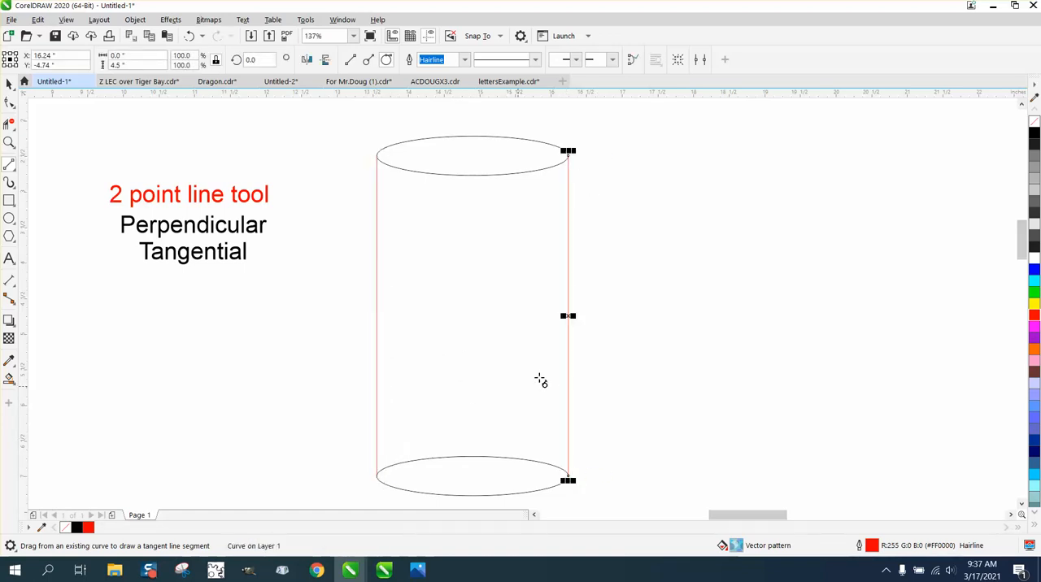
pyautogui.moveTo(394, 226)
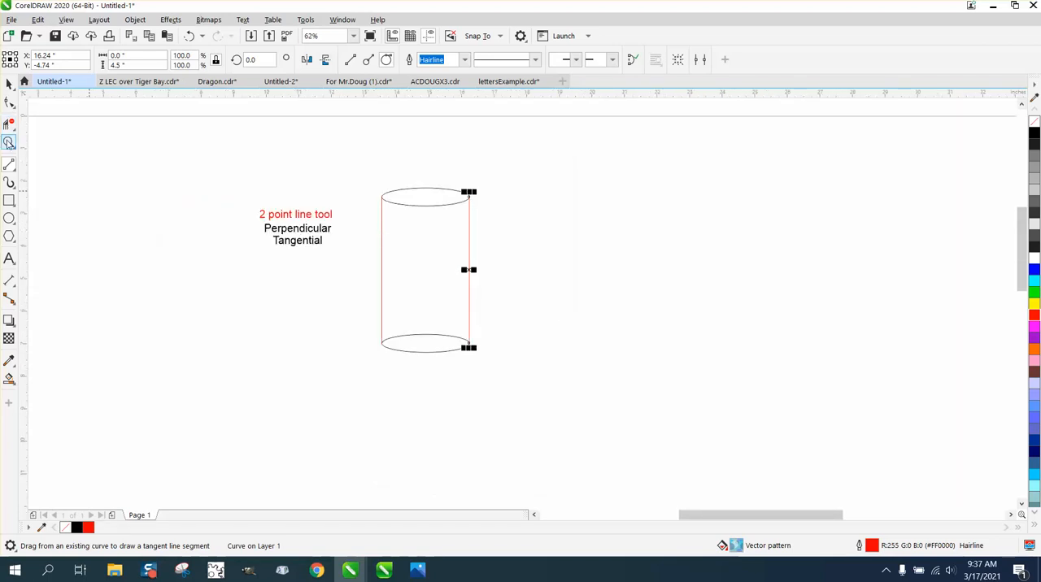
# Step: Switch to the Zoom tool to zoom out on the finished cylinder outline
pyautogui.click(10, 143)
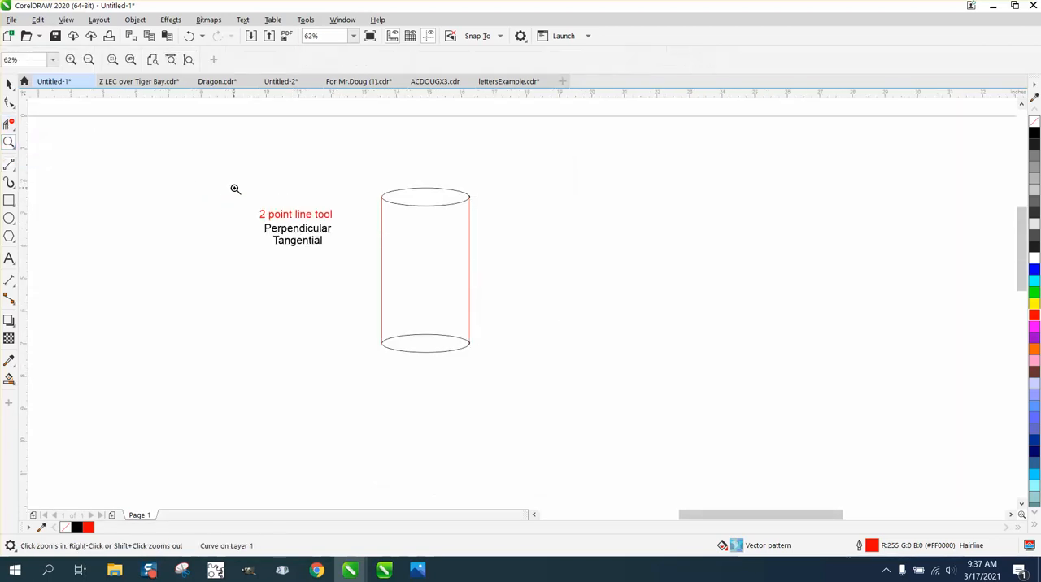